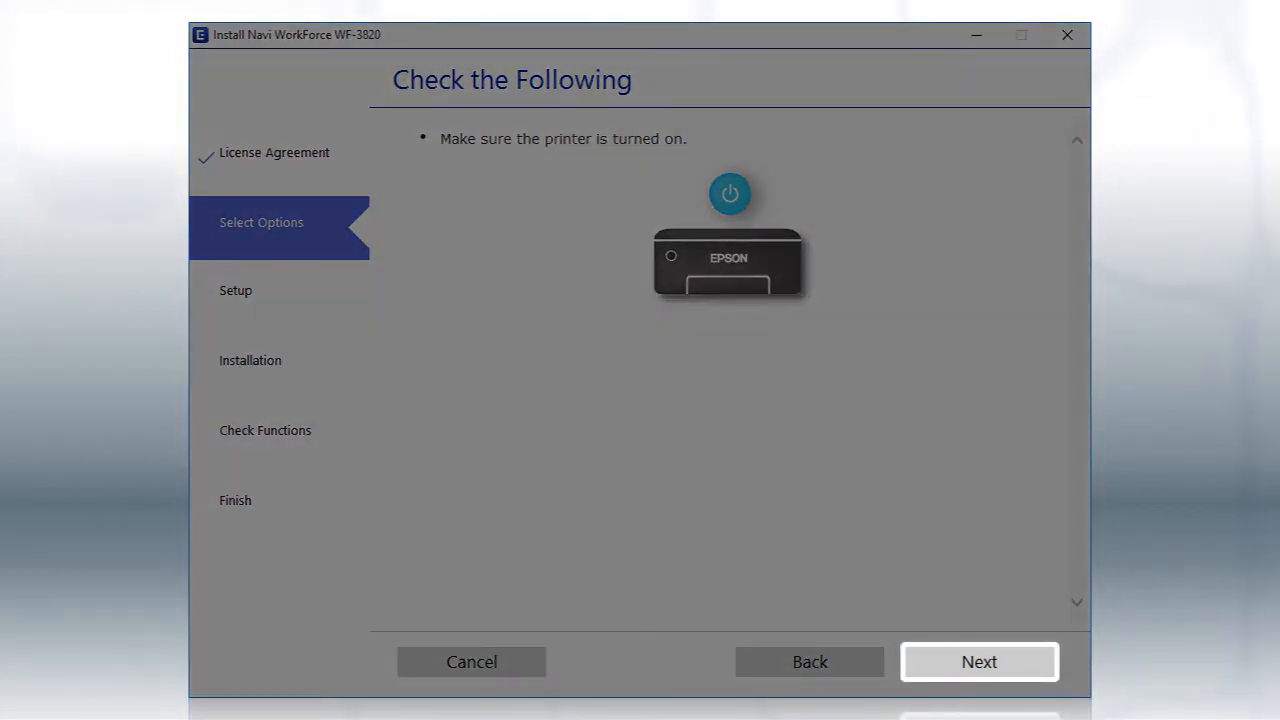
# - Confirm the printer is powered on and continue to the connection-method choices
pyautogui.click(978, 660)
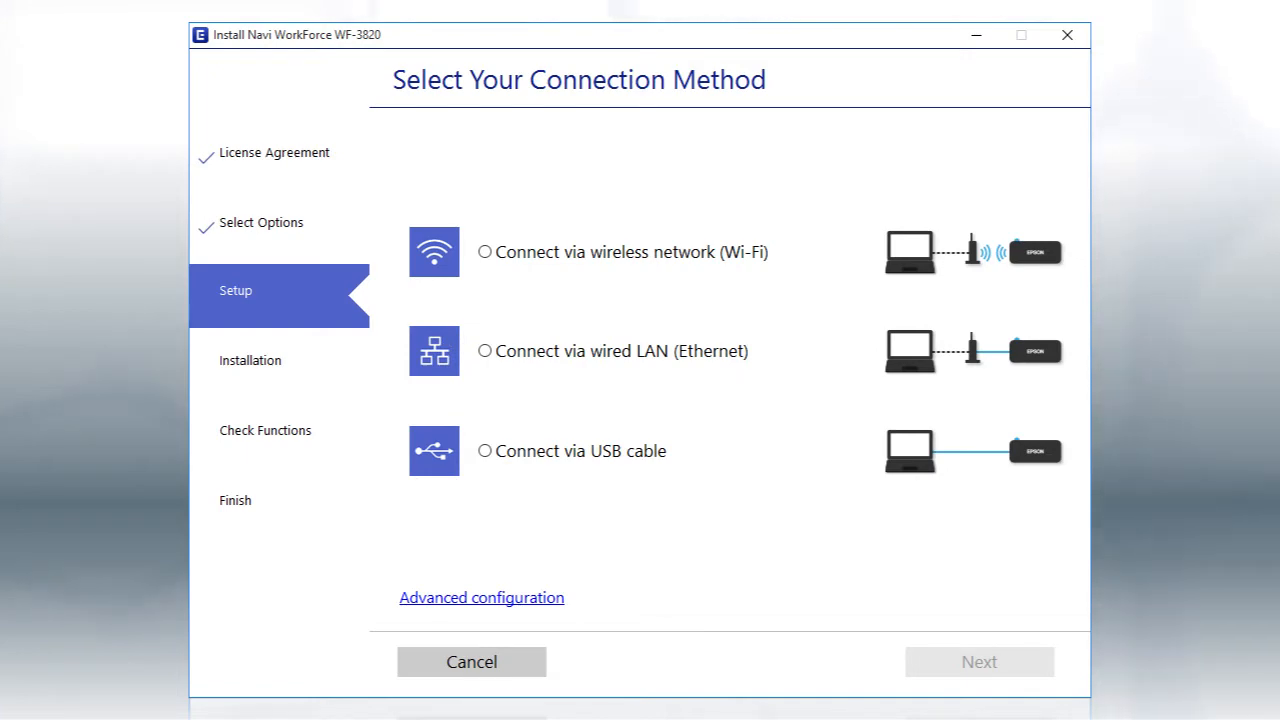
# - Choose 'Connect via wireless network (Wi-Fi)' as the connection method and continue
pyautogui.click(484, 252)
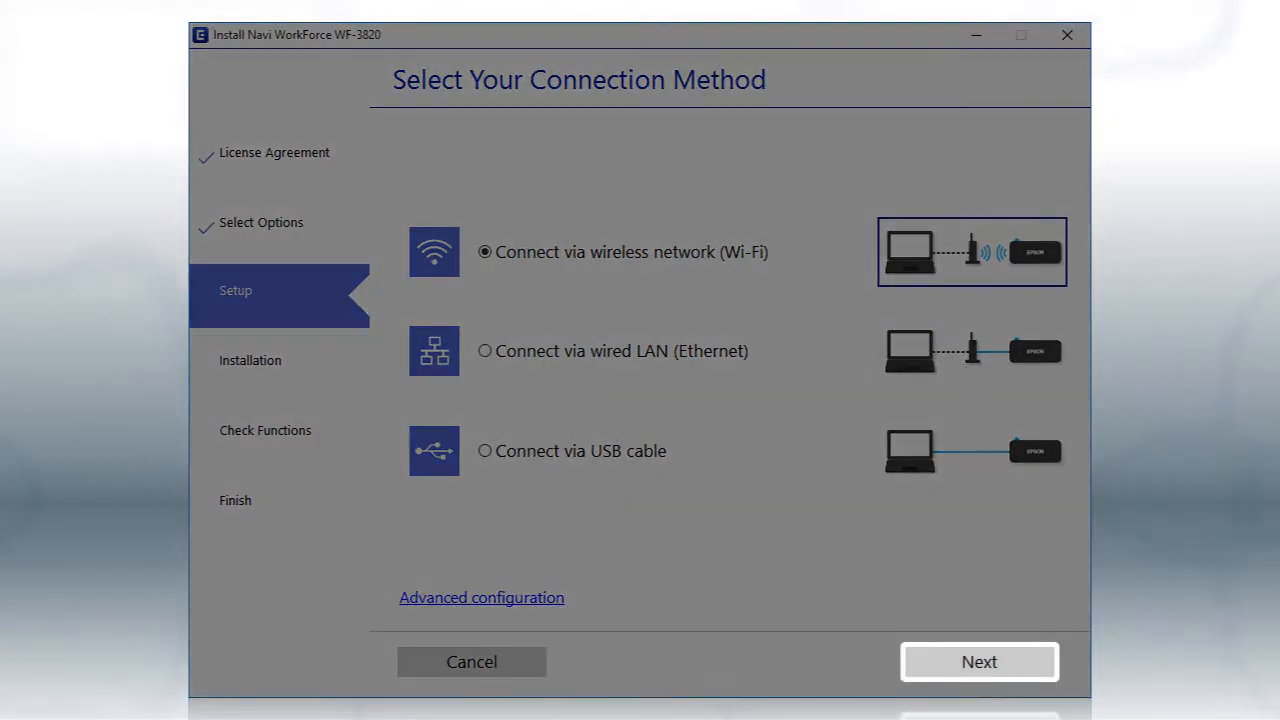
pyautogui.click(978, 660)
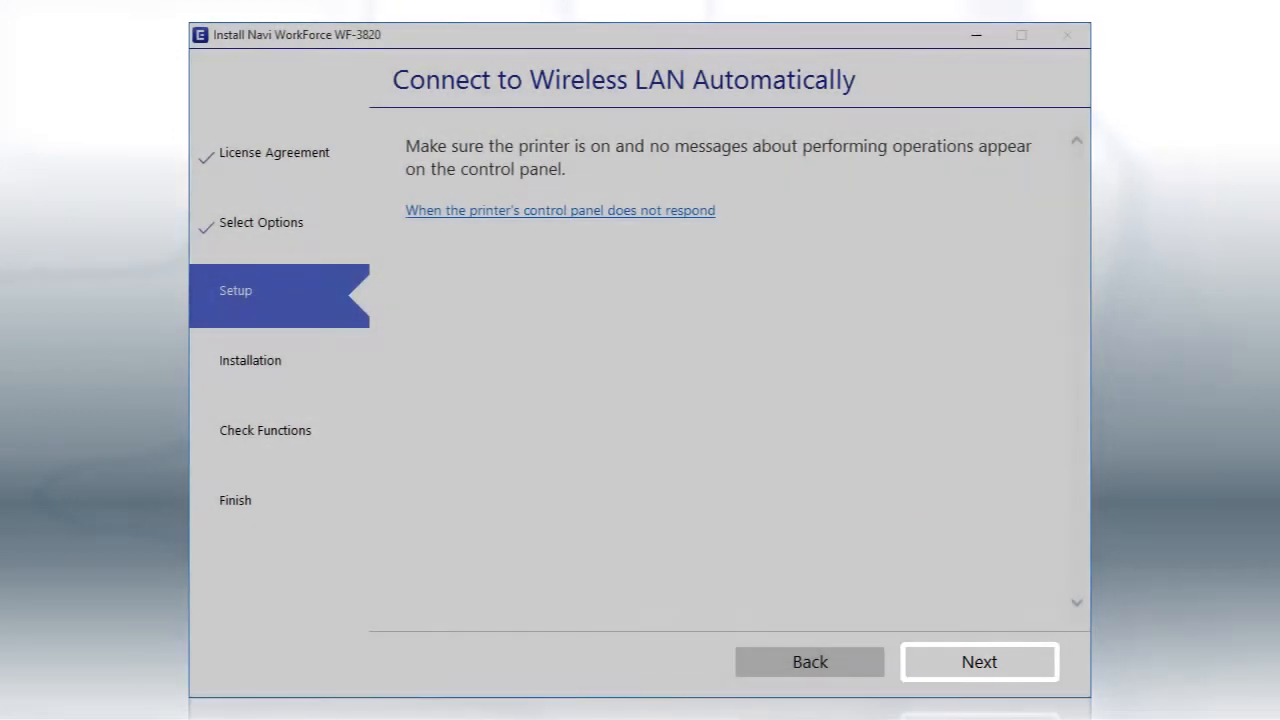
# - Continue past Connect to Wireless LAN Automatically to the network connection methods
pyautogui.click(980, 660)
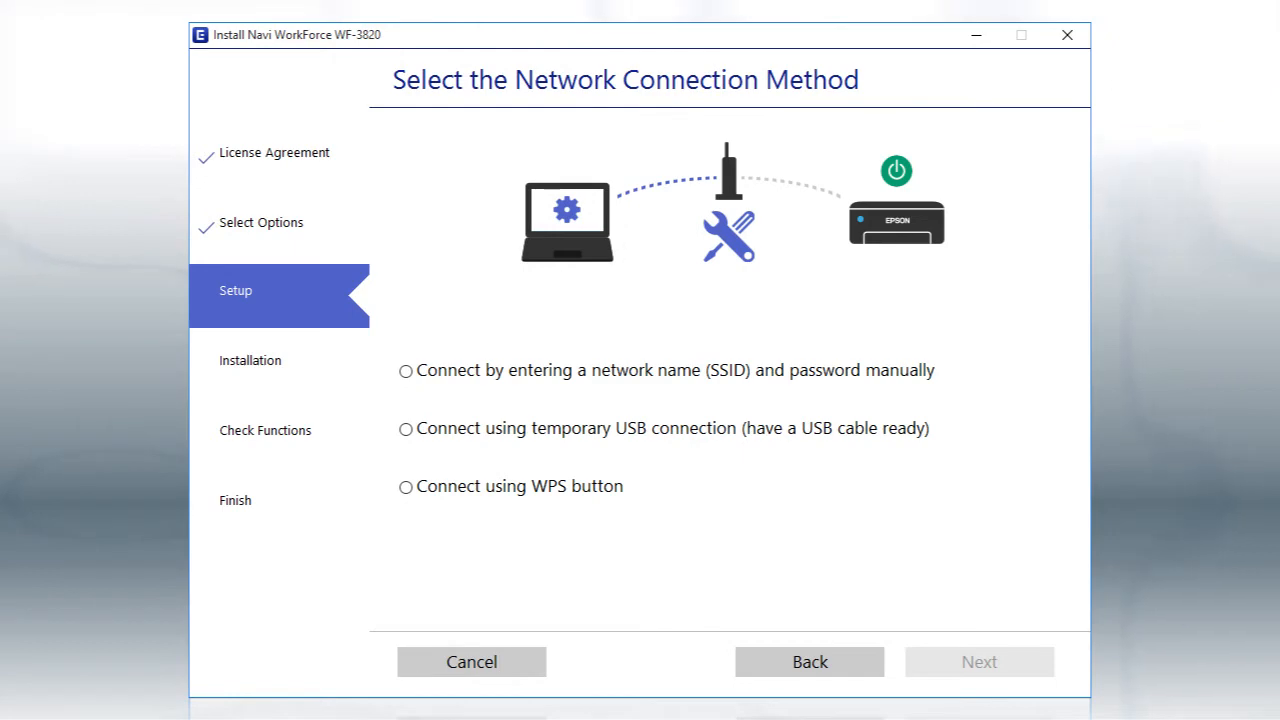
# - Choose connecting by manual network name (SSID) and password entry and continue to the manual connection page
pyautogui.click(406, 370)
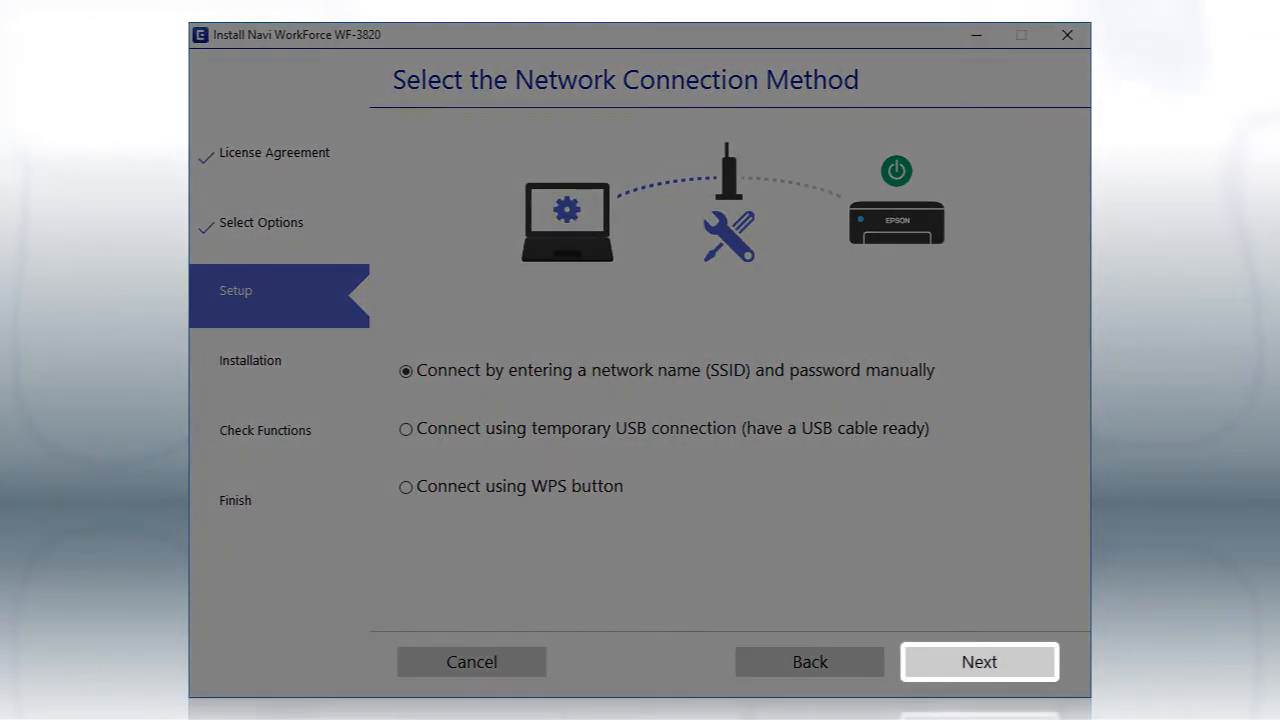
pyautogui.click(980, 660)
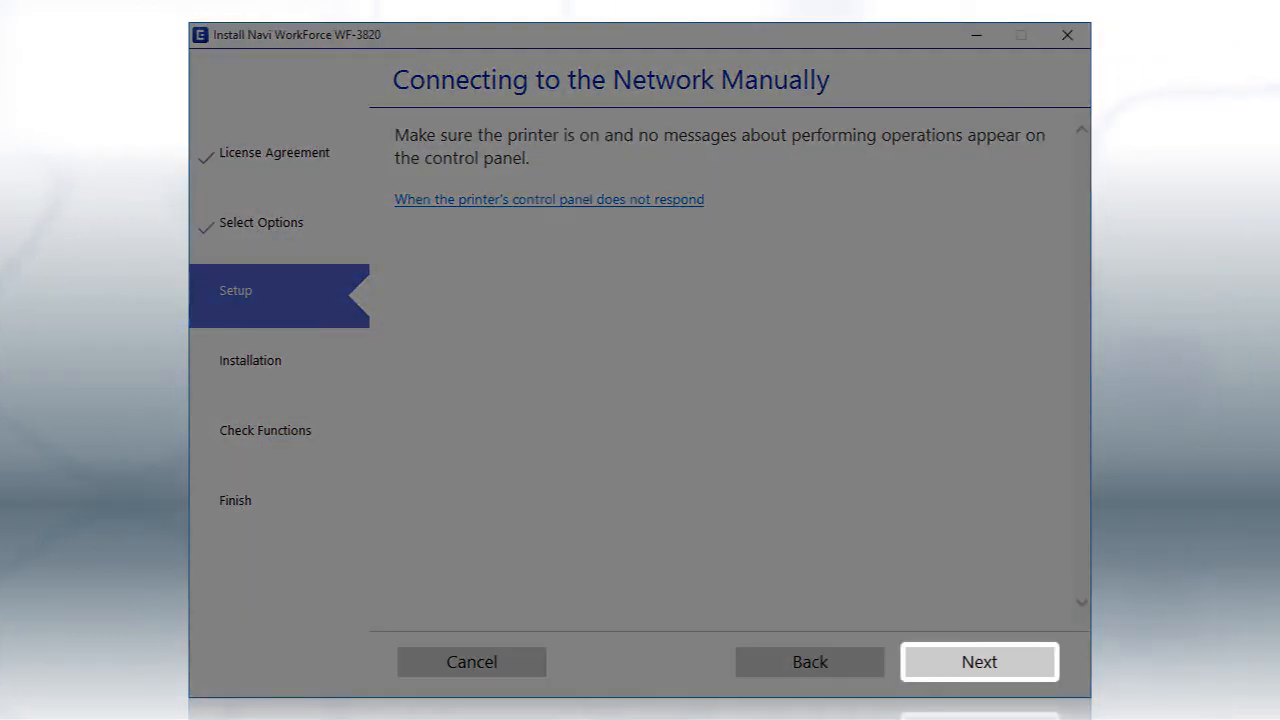
pyautogui.click(978, 660)
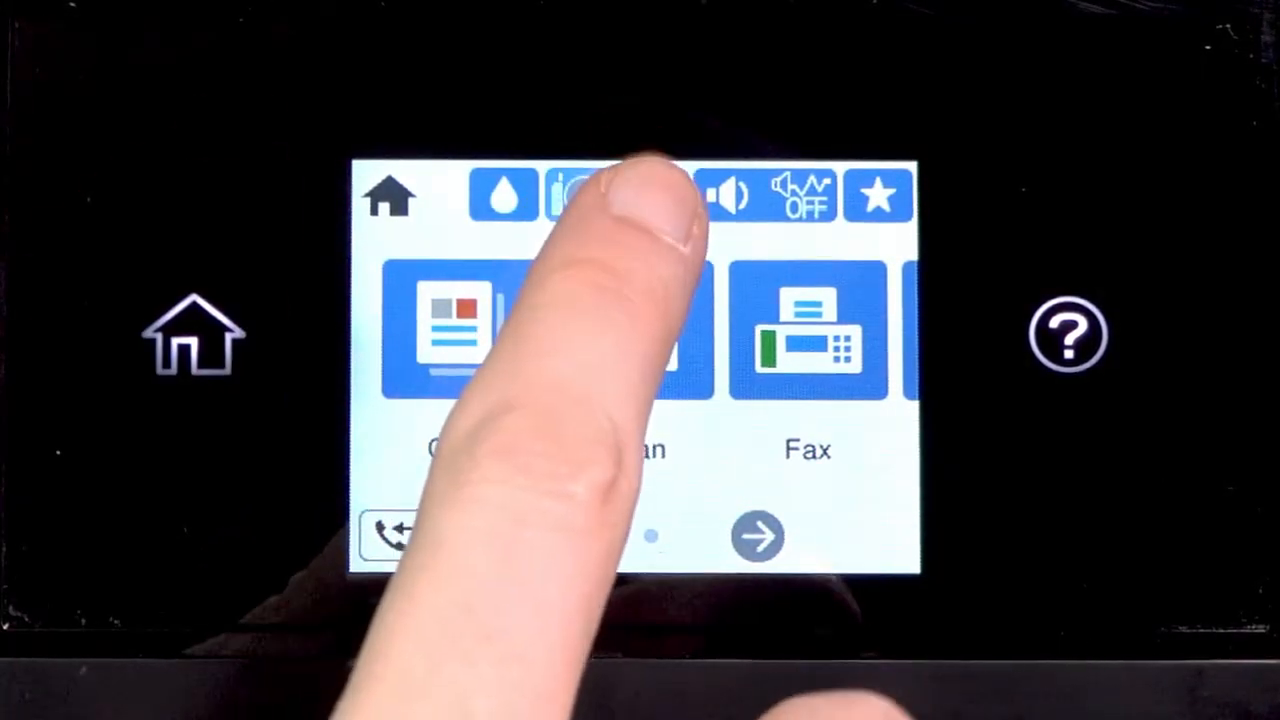
# - Run the Wi-Fi Setup Wizard on the printer panel, pick MyNetwork and start password entry
pyautogui.click(576, 194)
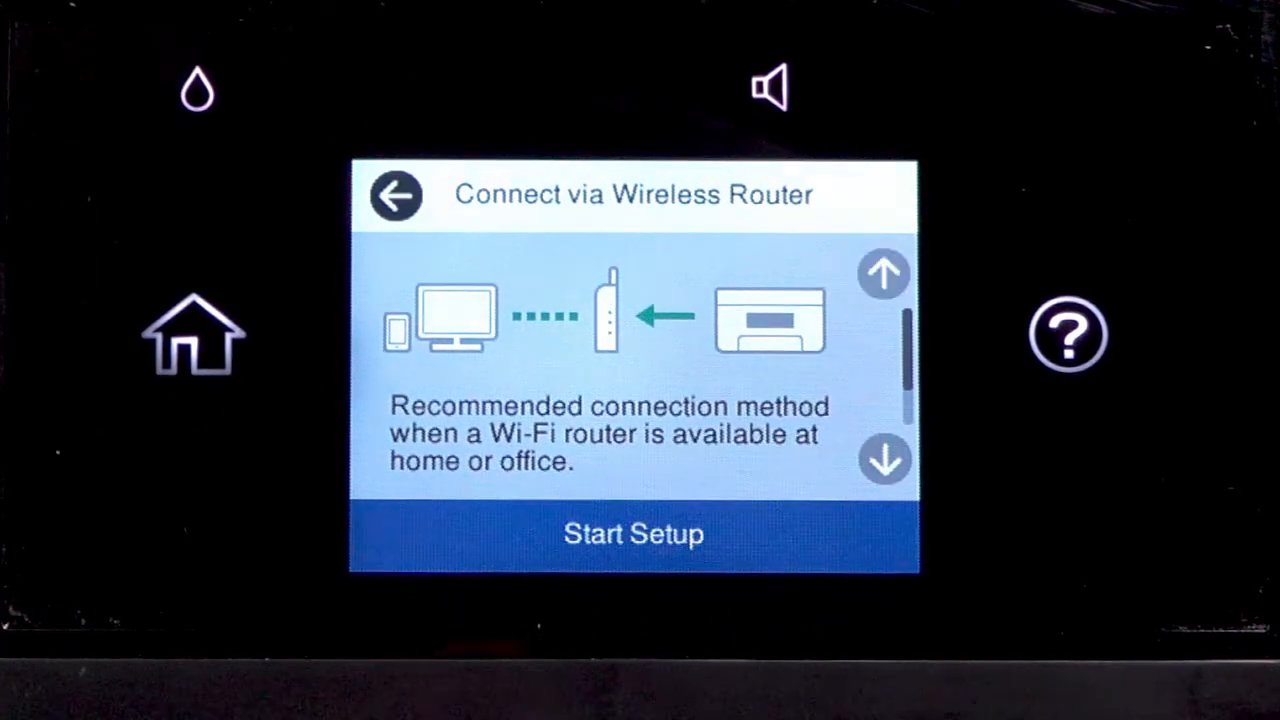
pyautogui.click(632, 532)
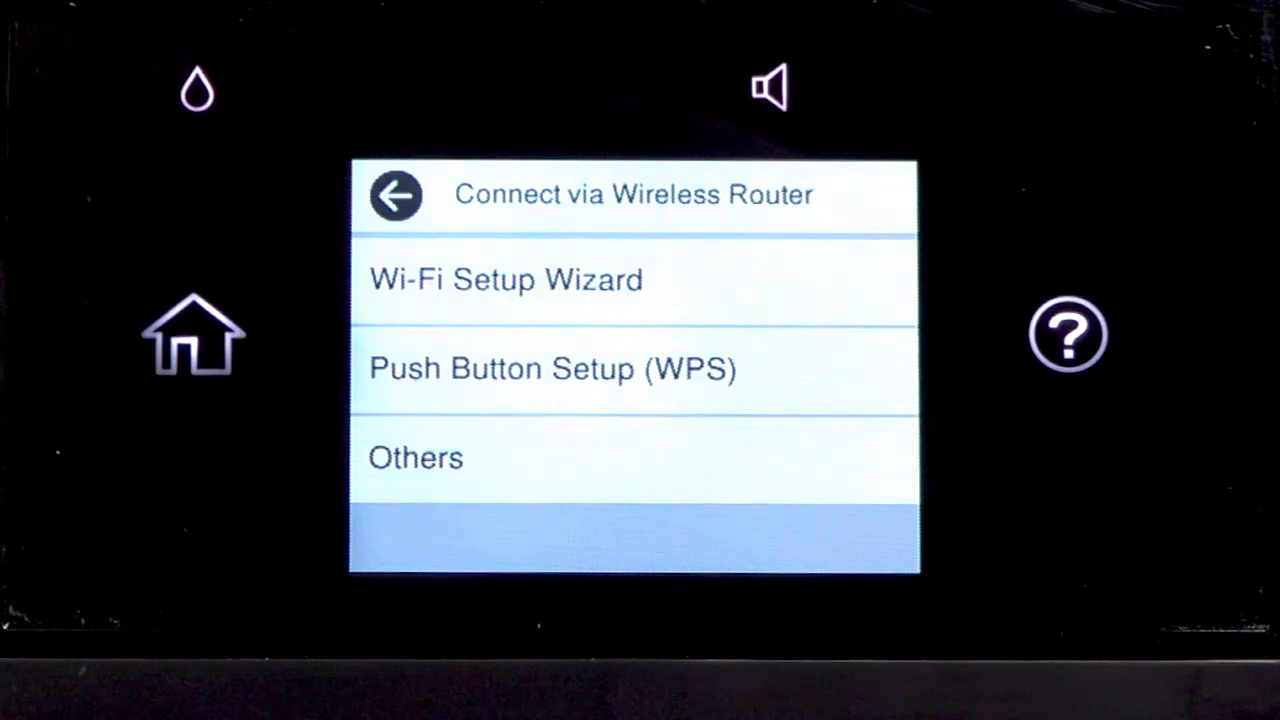
pyautogui.click(504, 280)
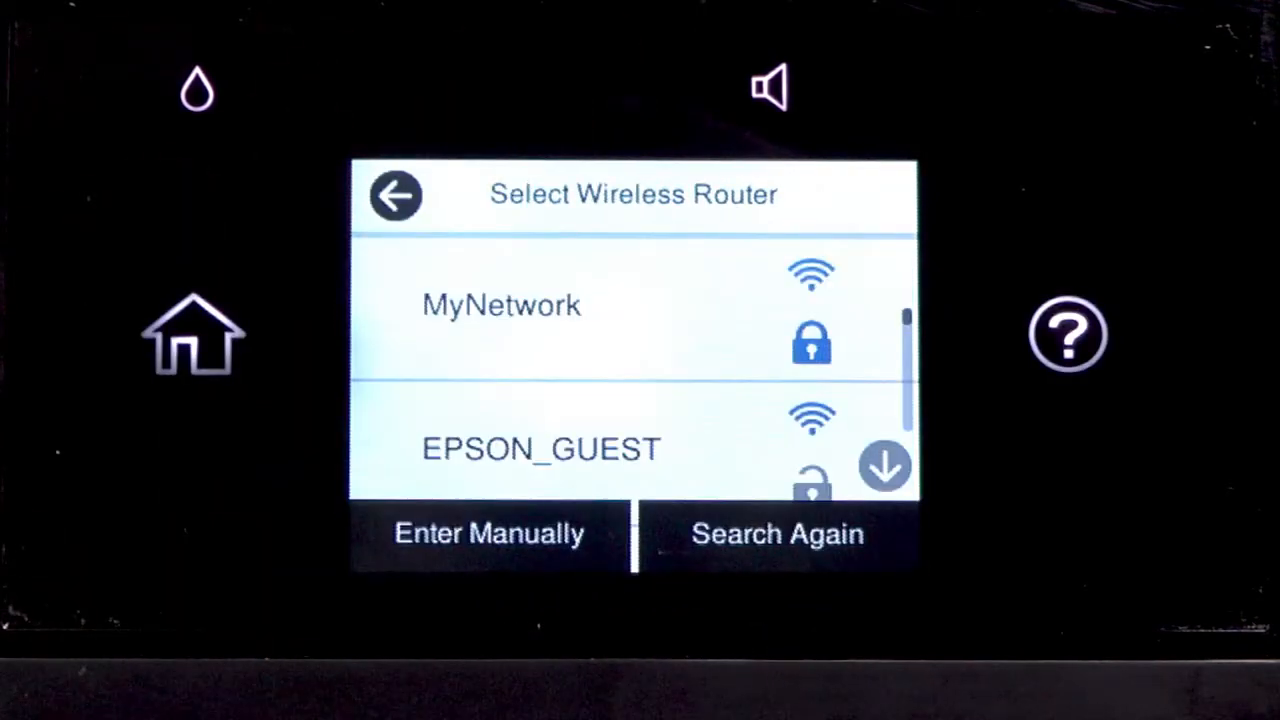
pyautogui.click(488, 532)
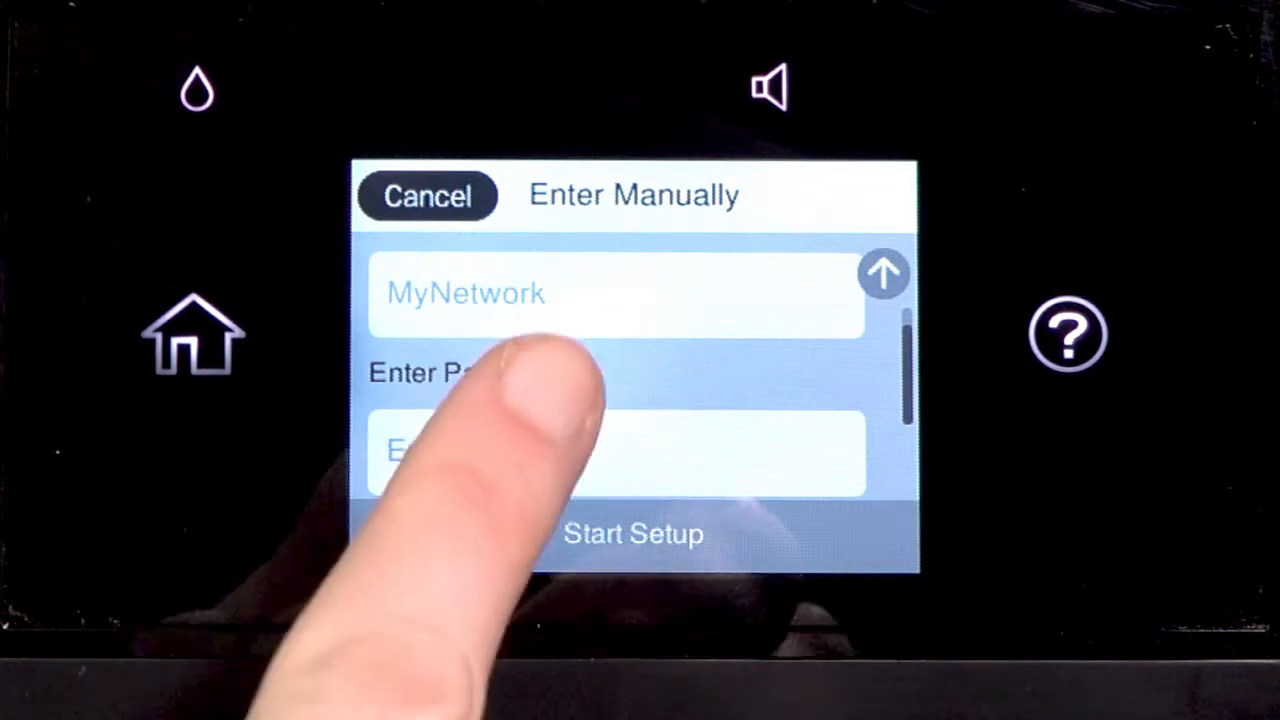
pyautogui.click(616, 452)
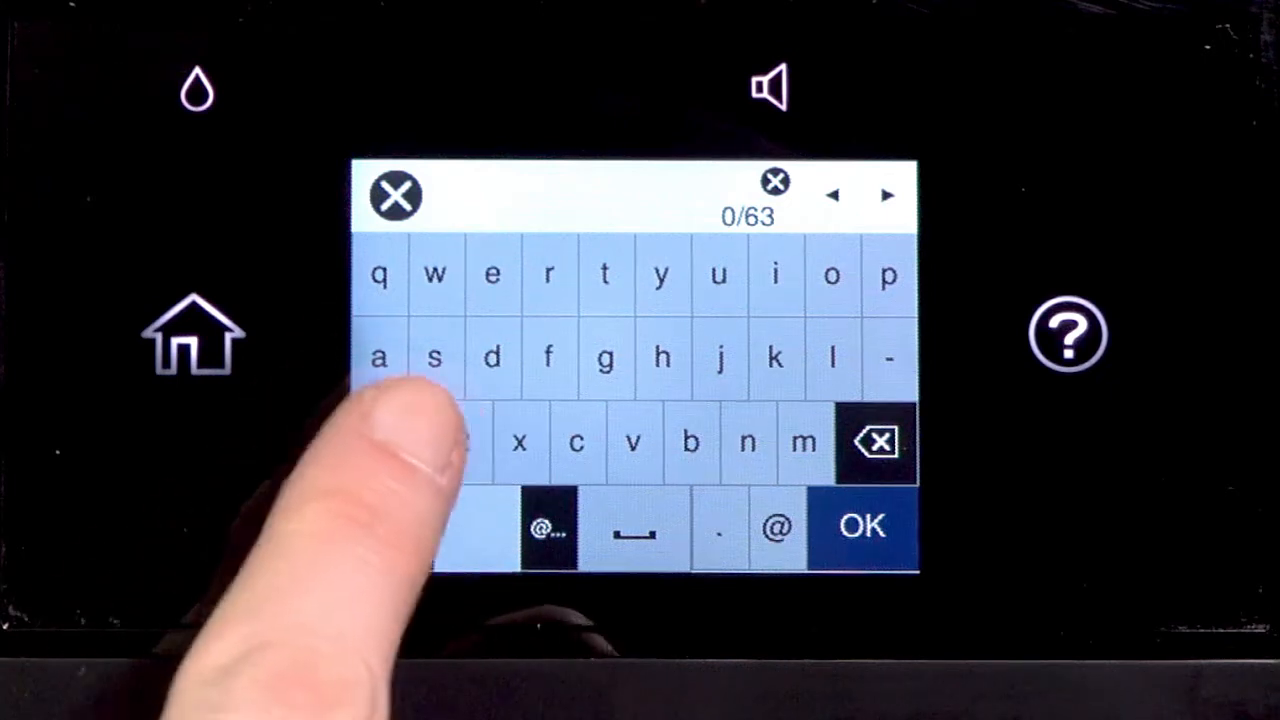
# - Enter the MyNetwork password on the on-screen keyboard and accept it with OK
pyautogui.click(378, 356)
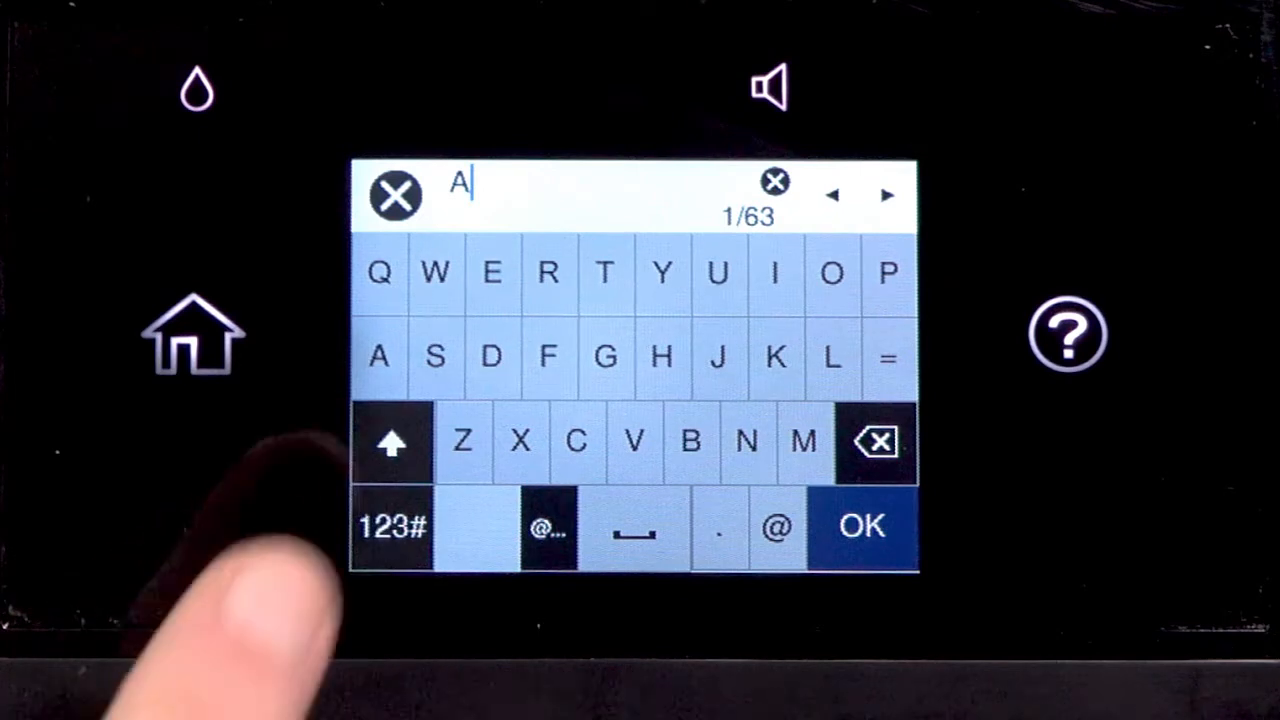
pyautogui.click(692, 442)
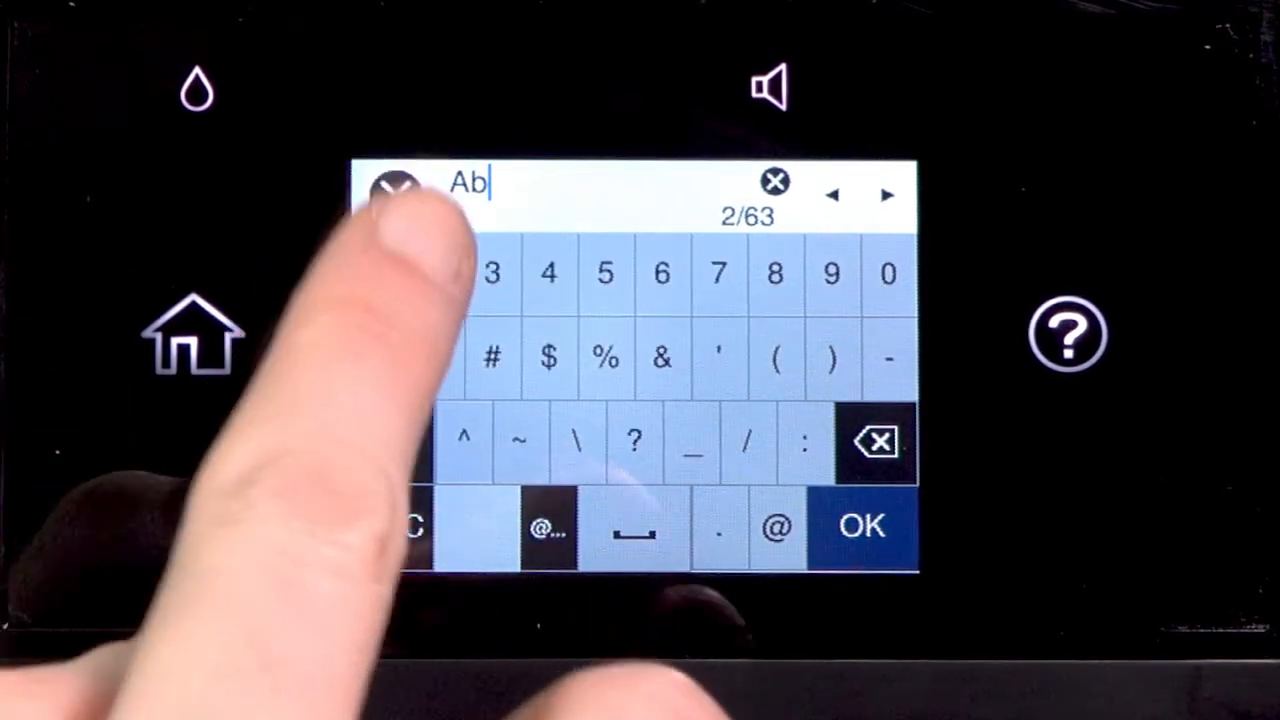
pyautogui.click(378, 272)
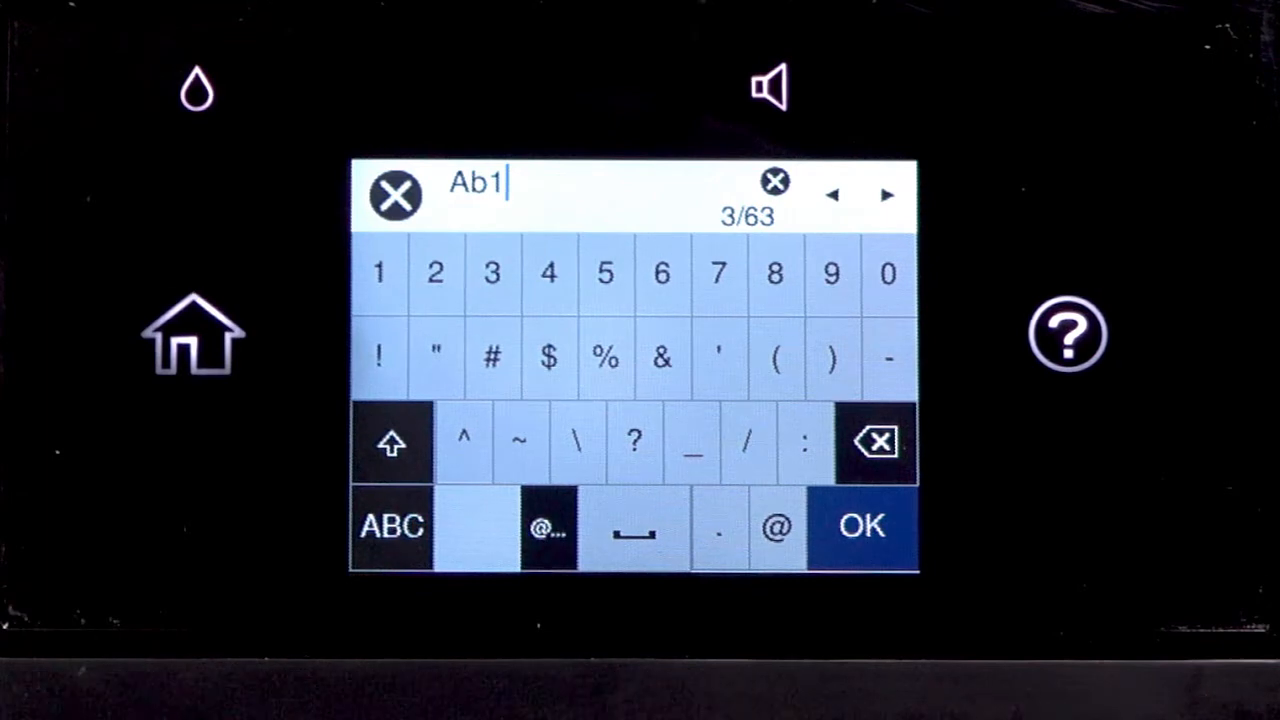
pyautogui.click(632, 528)
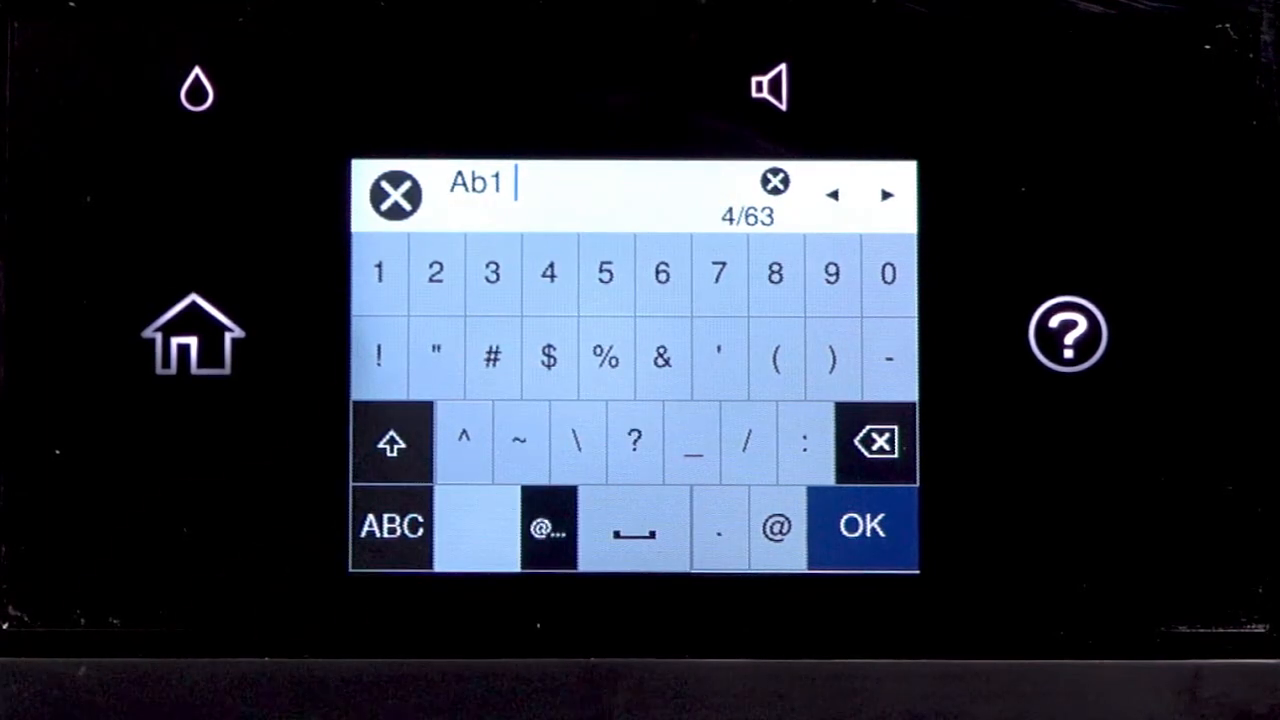
pyautogui.click(874, 442)
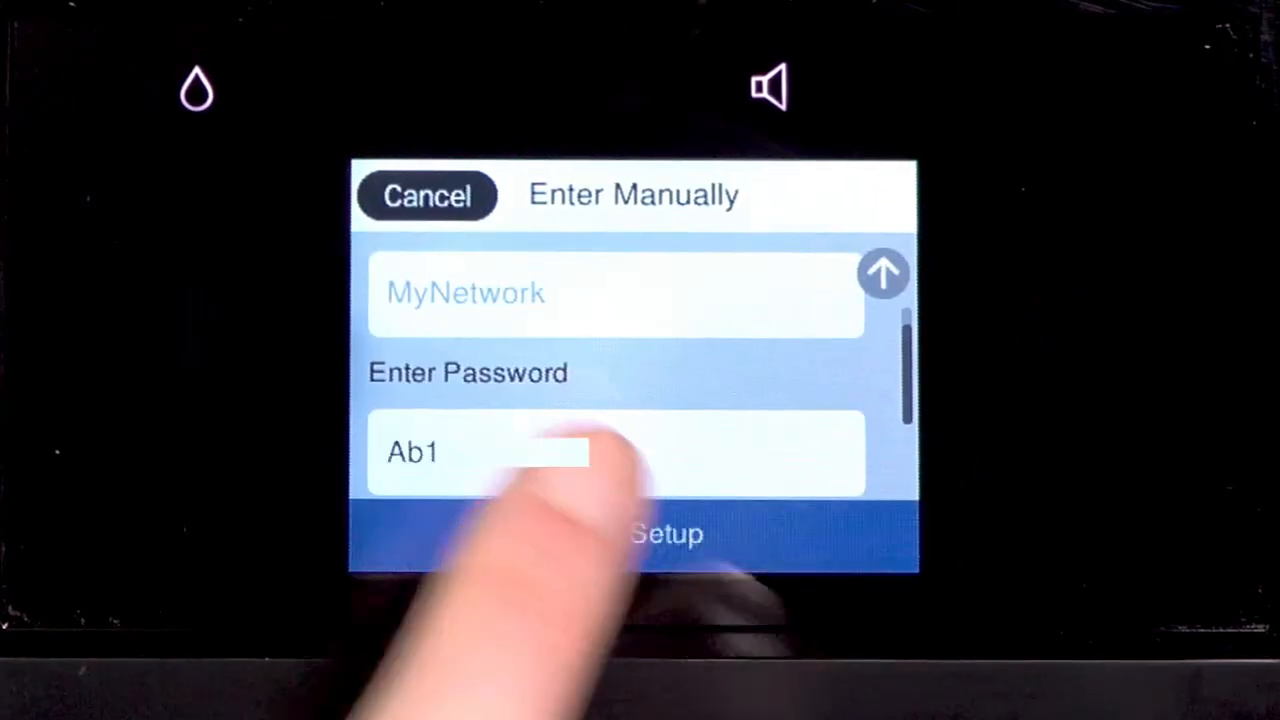
# - Start setup so the printer connects to MyNetwork with the entered password
pyautogui.click(668, 532)
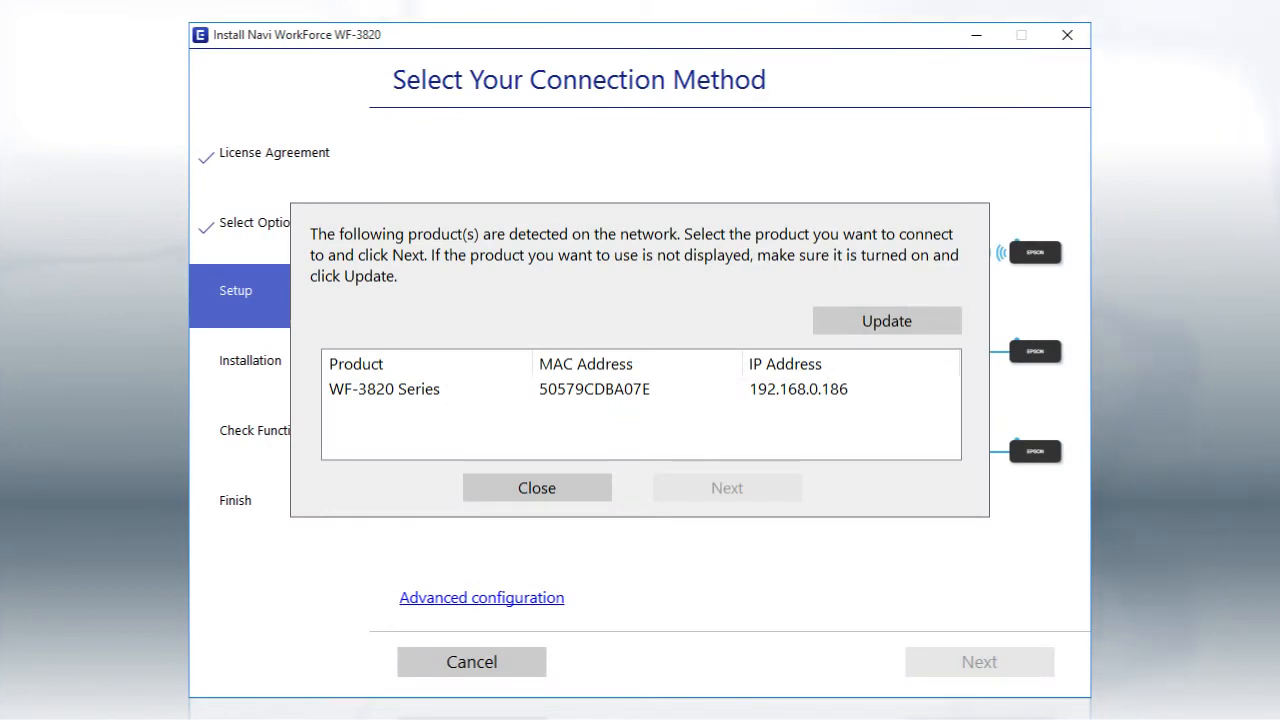
# - Select the detected WF-3820 Series printer in the product list
pyautogui.click(640, 388)
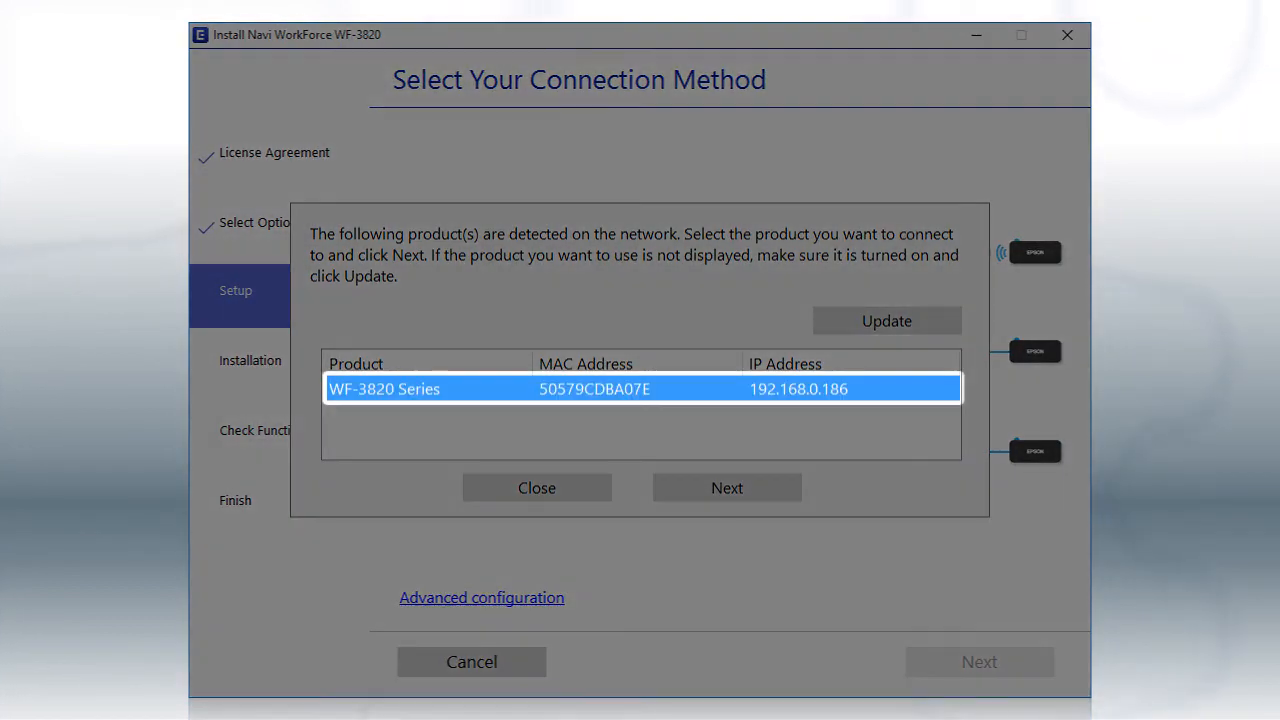